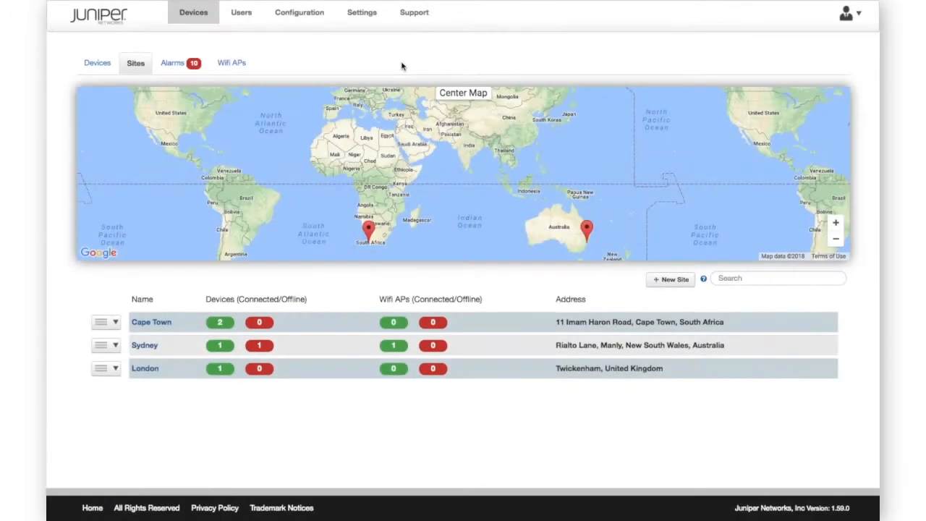
{"action": "mouse_move", "coordinate": [97, 63]}
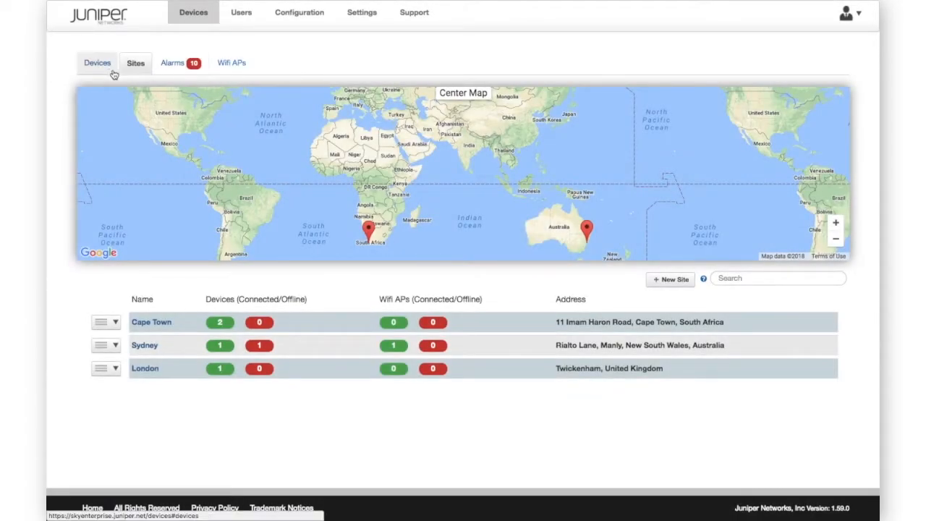
- Leave the sites map and show the device list with hostnames, models and status
{"action": "left_click", "coordinate": [96, 62]}
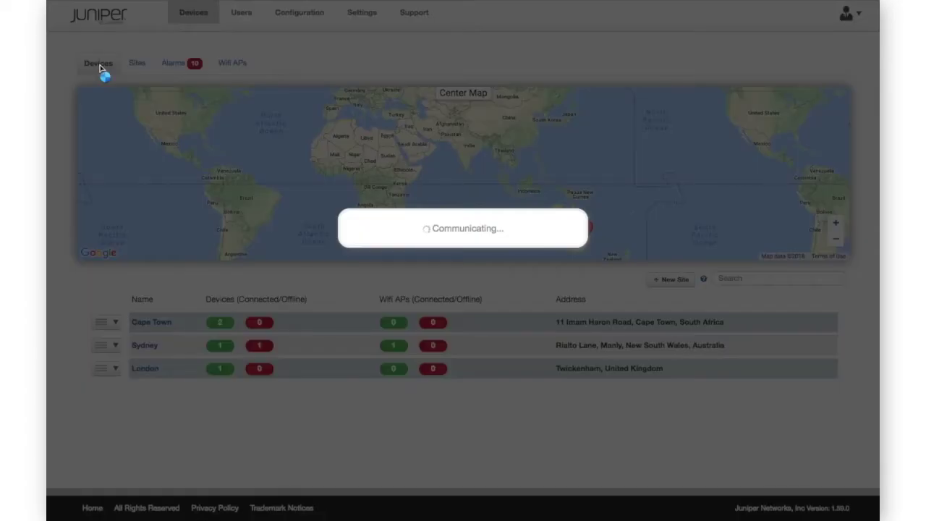
{"action": "left_click", "coordinate": [98, 63]}
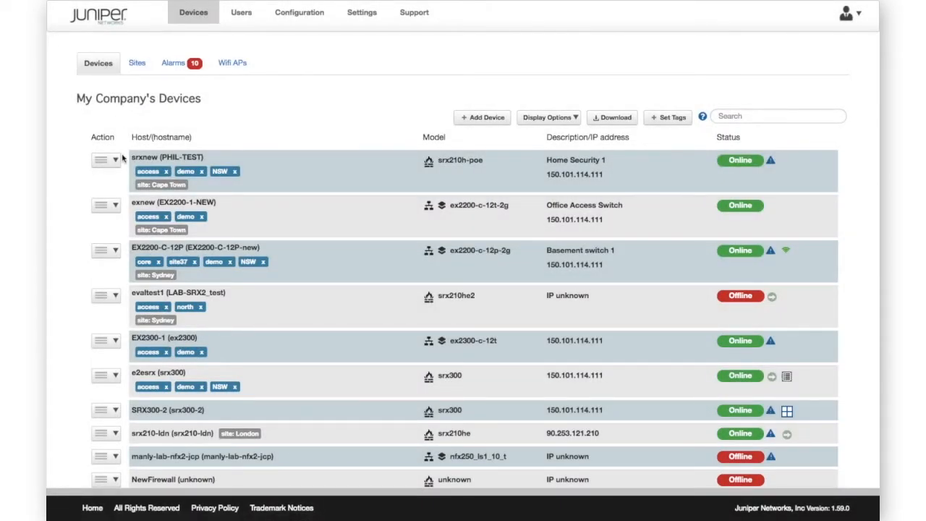
- Show the e2esrx firewall's security policies via Configure Security > Security Policies
{"action": "left_click", "coordinate": [106, 389]}
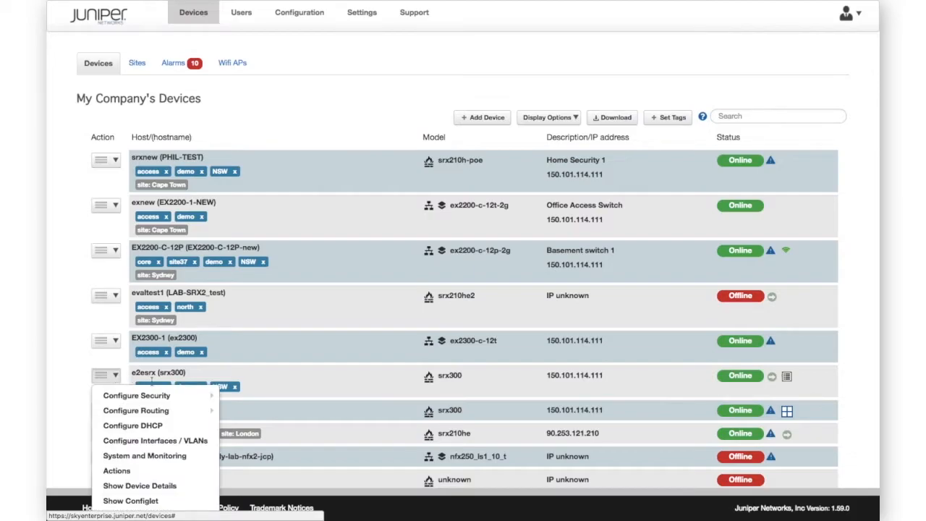
{"action": "mouse_move", "coordinate": [135, 410]}
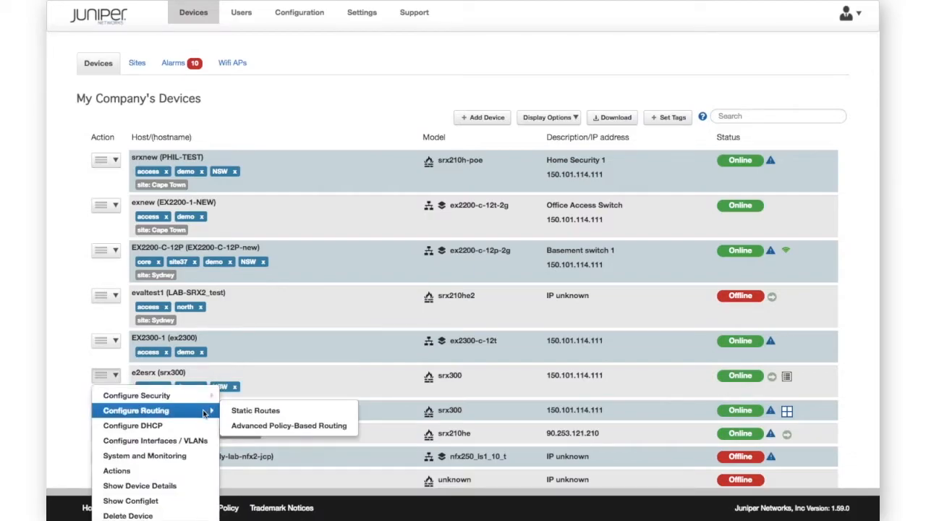
{"action": "mouse_move", "coordinate": [153, 439]}
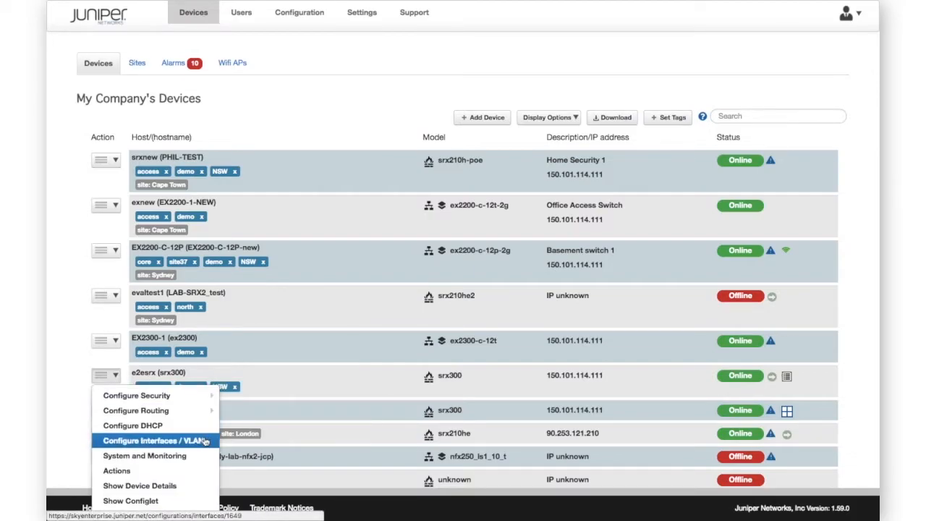
{"action": "mouse_move", "coordinate": [136, 395]}
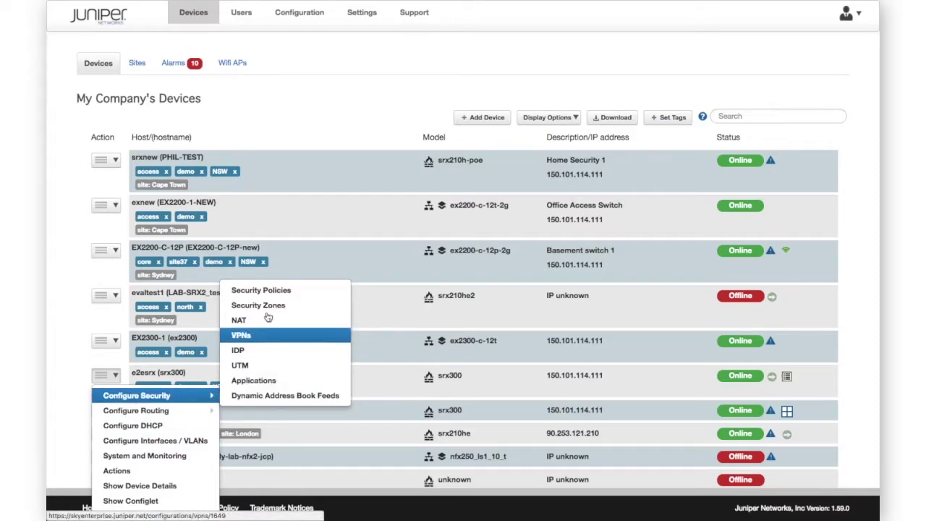
{"action": "left_click", "coordinate": [240, 335]}
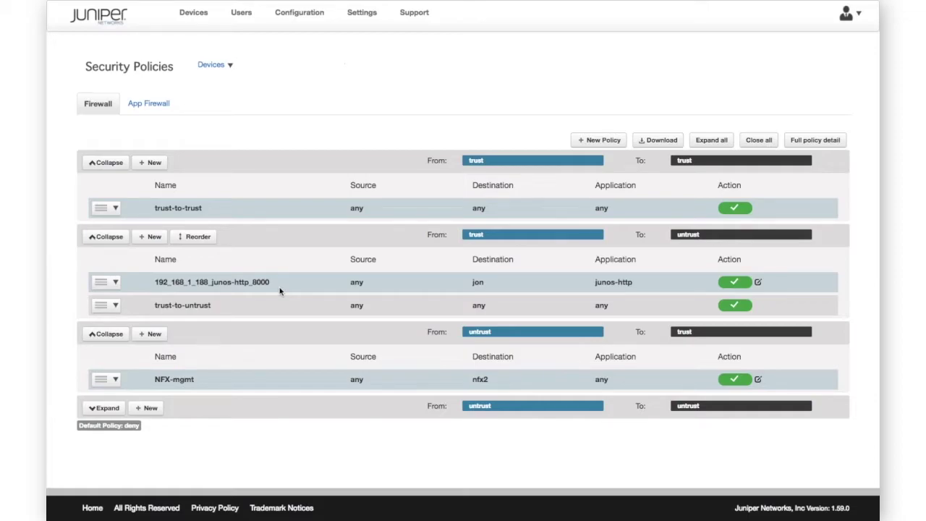
{"action": "mouse_move", "coordinate": [347, 286]}
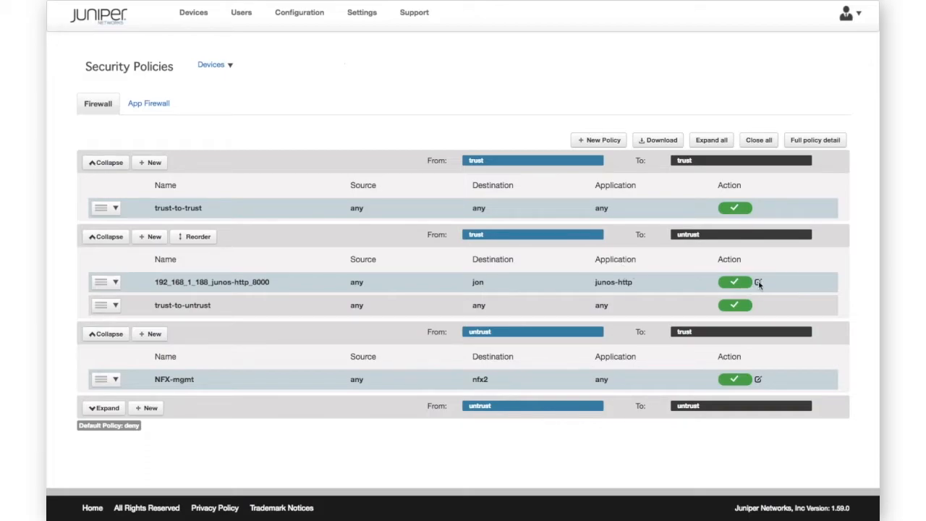
{"action": "mouse_move", "coordinate": [760, 281]}
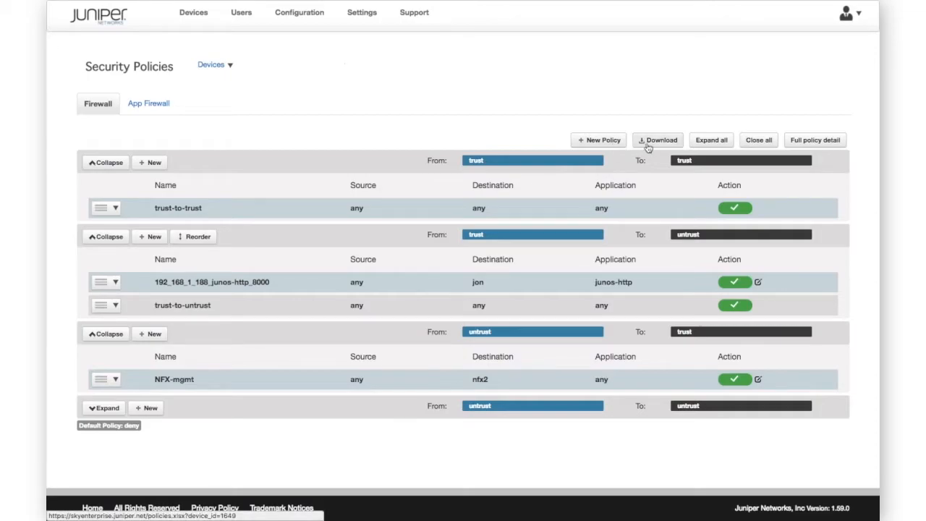
{"action": "mouse_move", "coordinate": [657, 142]}
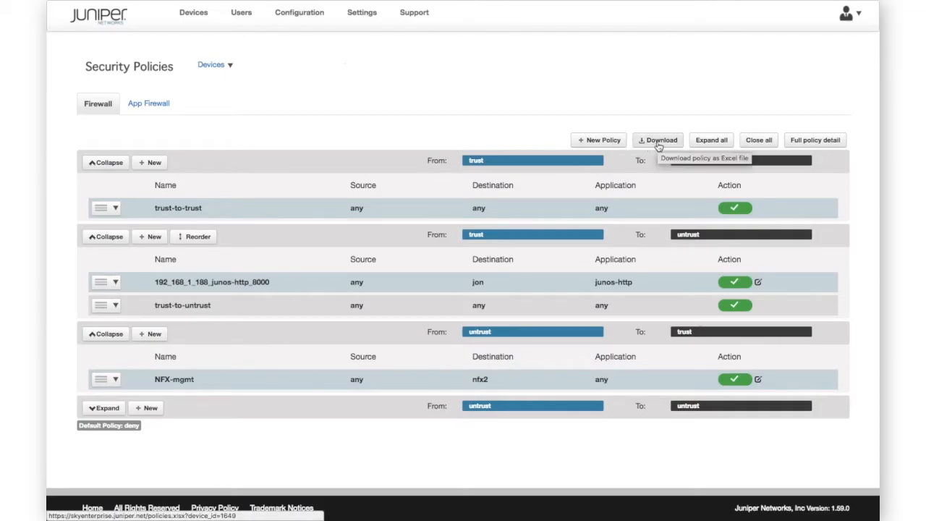
{"action": "mouse_move", "coordinate": [711, 140]}
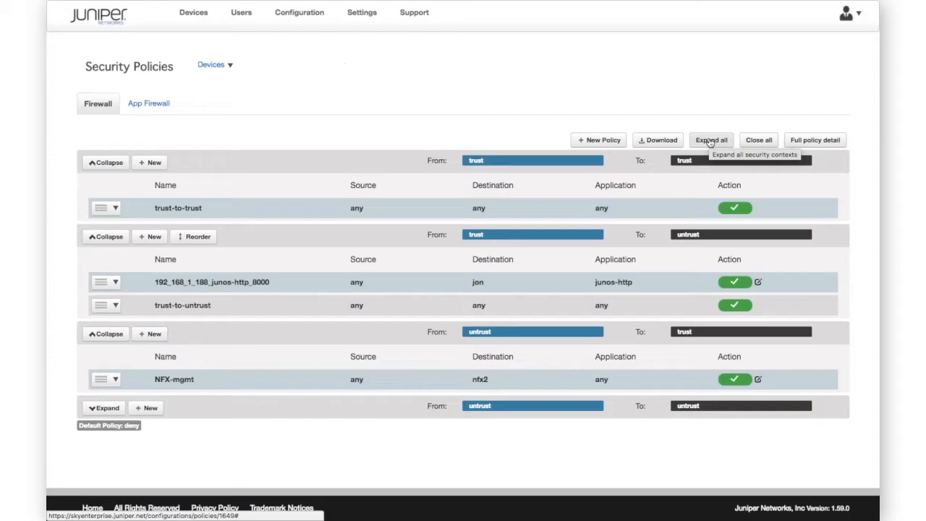
{"action": "mouse_move", "coordinate": [222, 294]}
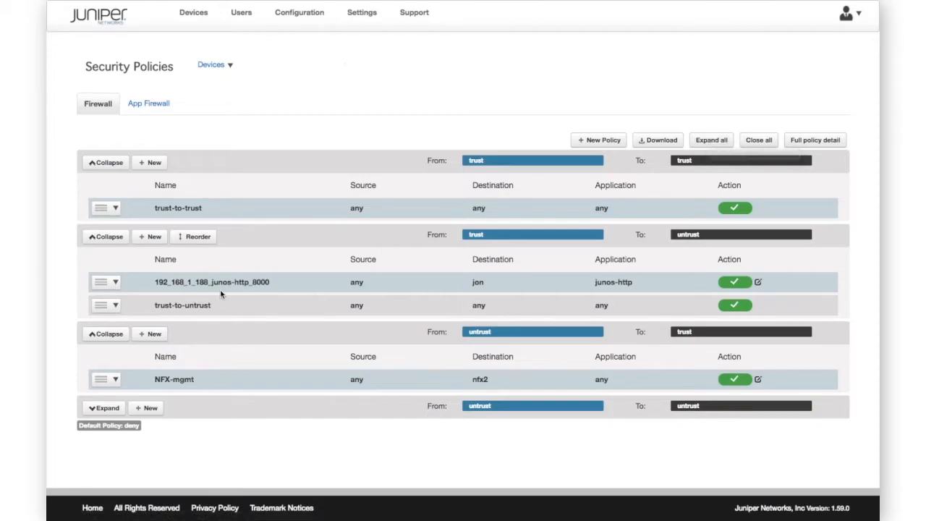
- Move trust-to-untrust above 192_168_1_188_junos-http_8000 in the trust→untrust reorder dialog
{"action": "left_click", "coordinate": [196, 237]}
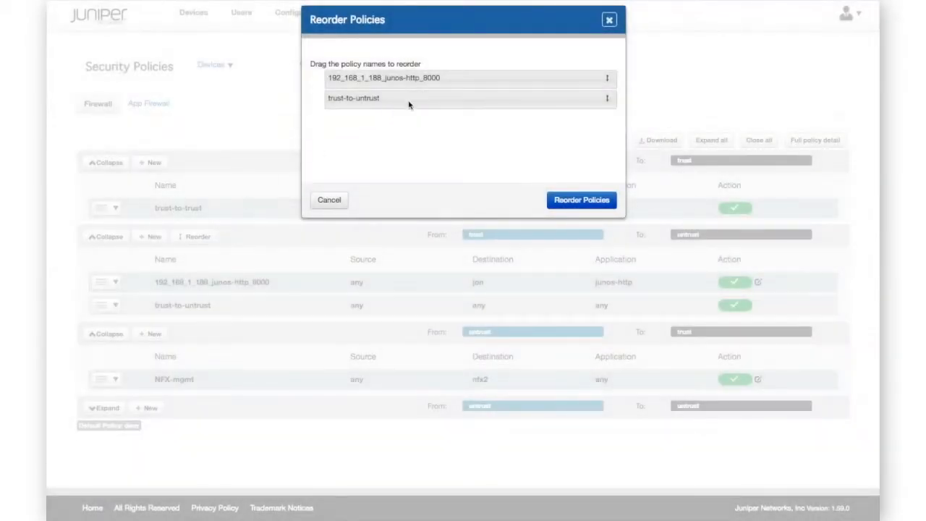
{"action": "left_click_drag", "start_coordinate": [383, 77], "coordinate": [383, 105]}
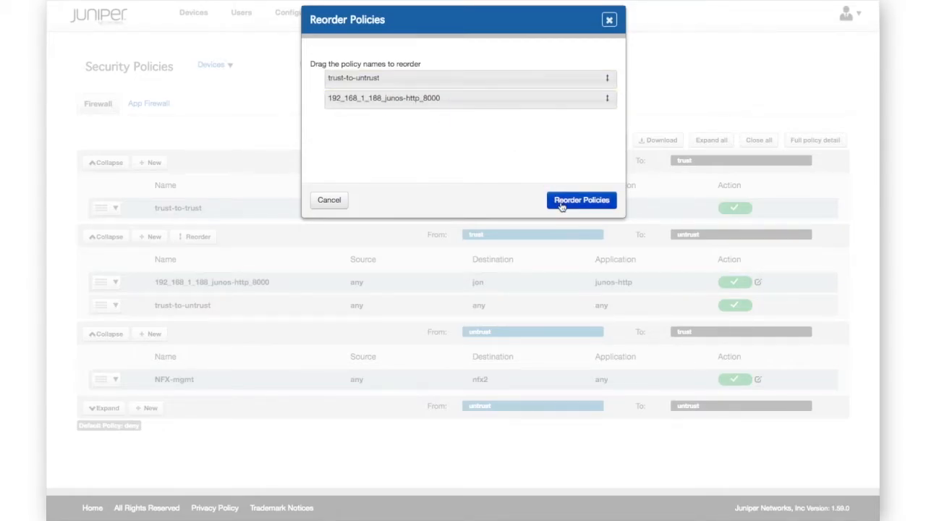
{"action": "mouse_move", "coordinate": [593, 24]}
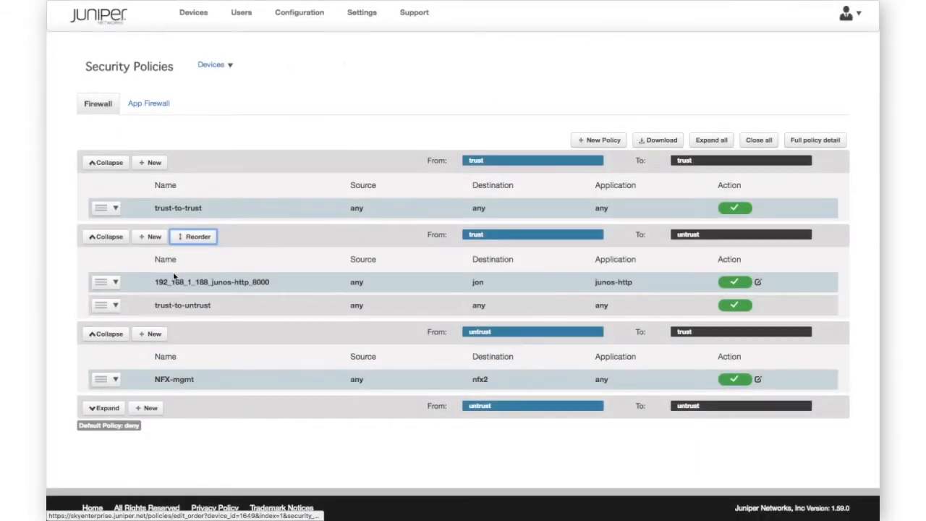
- Edit policy 192_168_1_188_junos-http_8000, reviewing source addresses and keeping action Permit
{"action": "left_click", "coordinate": [105, 282]}
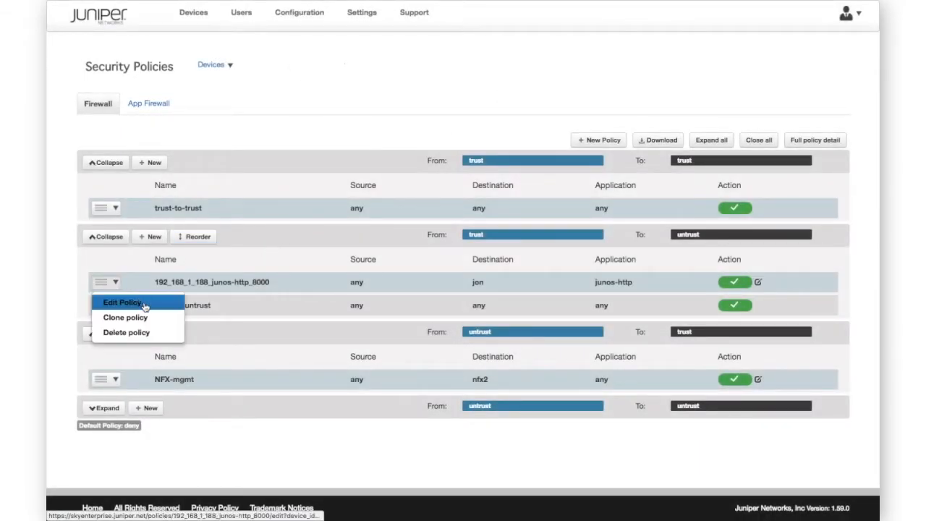
{"action": "mouse_move", "coordinate": [152, 317]}
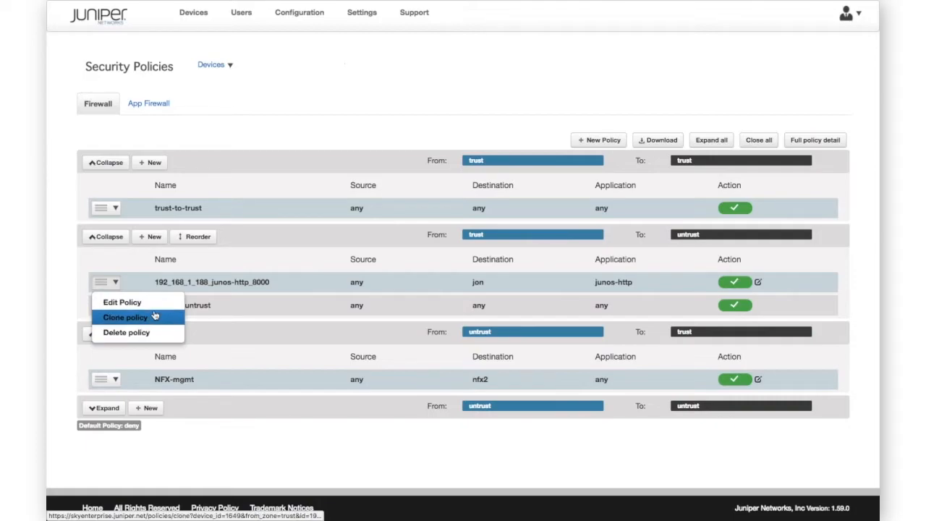
{"action": "left_click", "coordinate": [125, 316]}
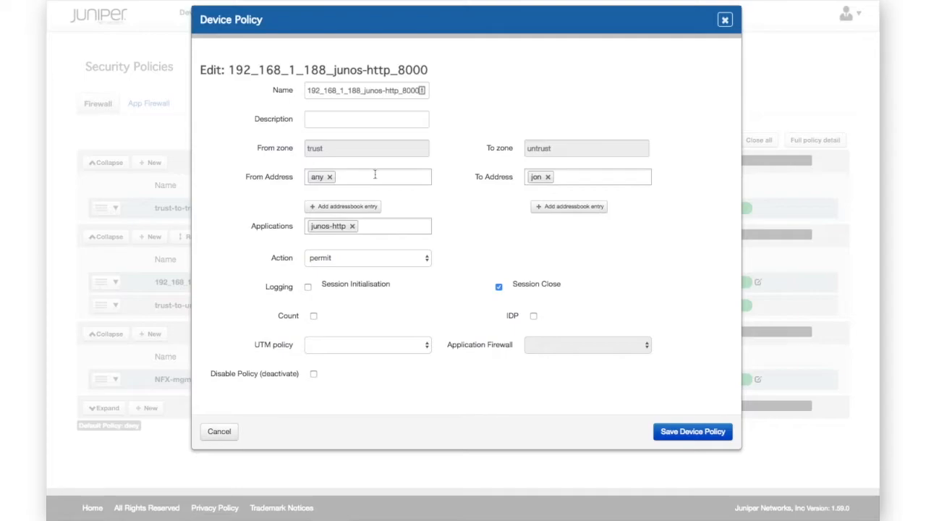
{"action": "left_click", "coordinate": [376, 176]}
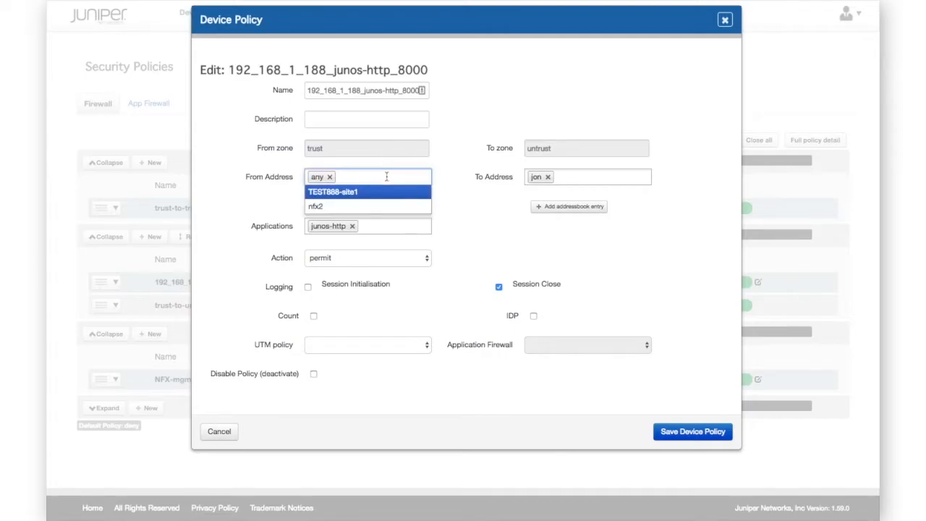
{"action": "left_click", "coordinate": [367, 258]}
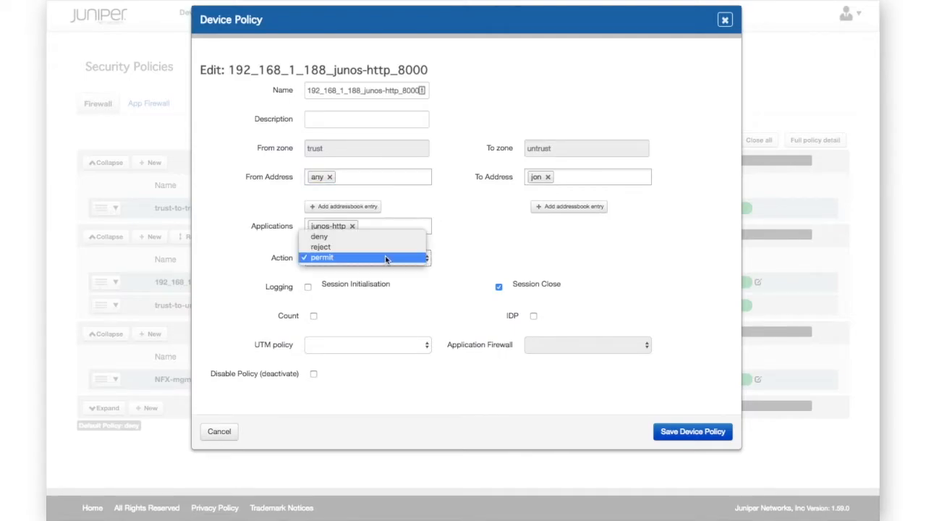
{"action": "left_click", "coordinate": [322, 257]}
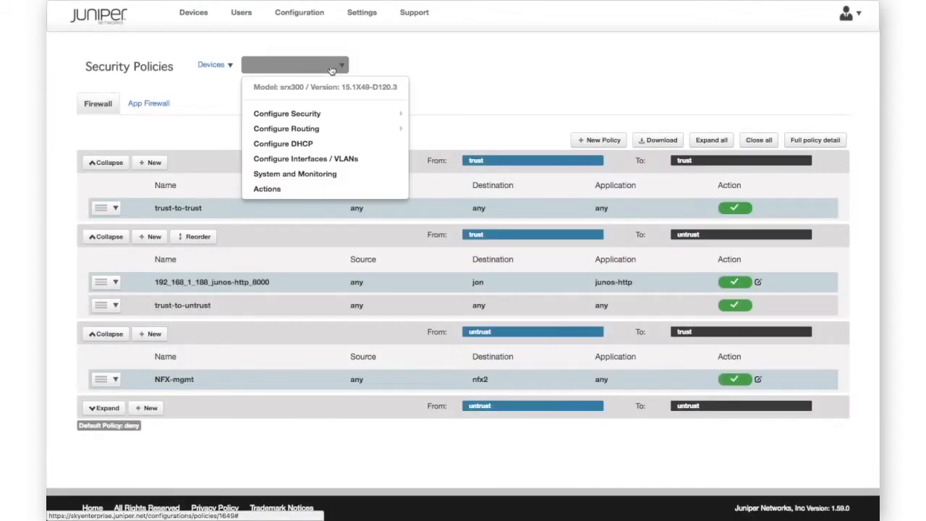
{"action": "mouse_move", "coordinate": [286, 113]}
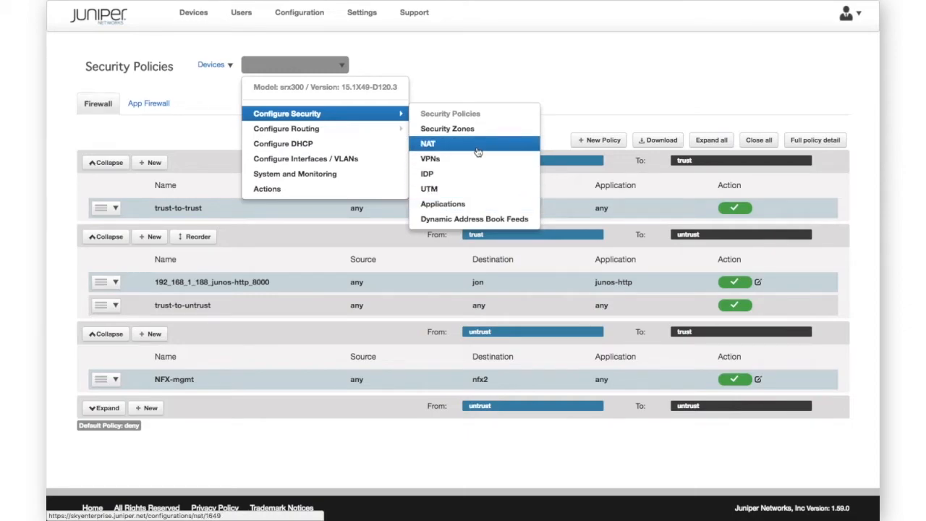
- Show the SRX300's destination NAT rulesets under Configure Security > NAT > Destination
{"action": "left_click", "coordinate": [427, 143]}
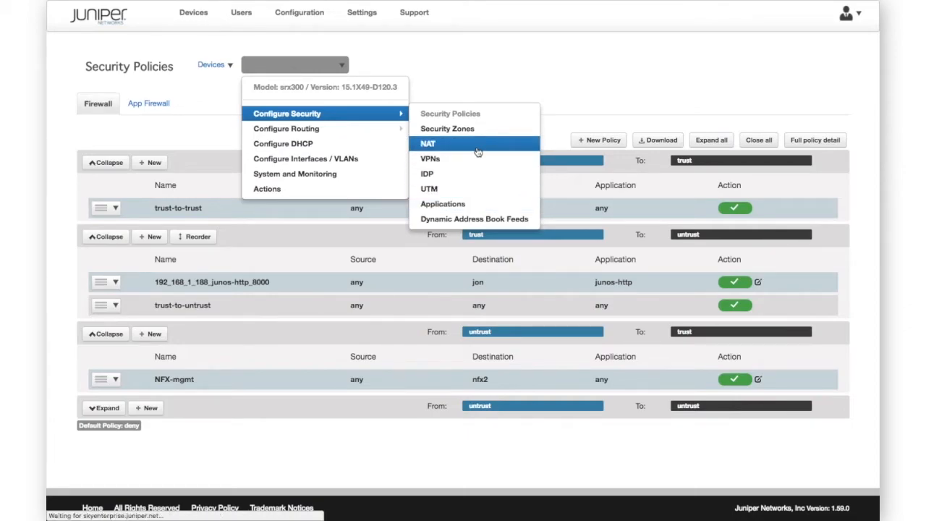
{"action": "left_click", "coordinate": [427, 143]}
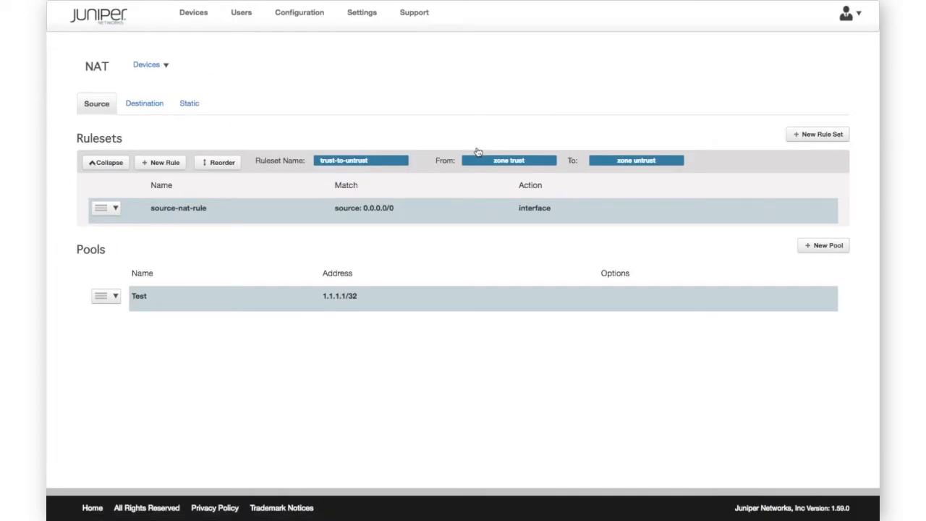
{"action": "mouse_move", "coordinate": [486, 212]}
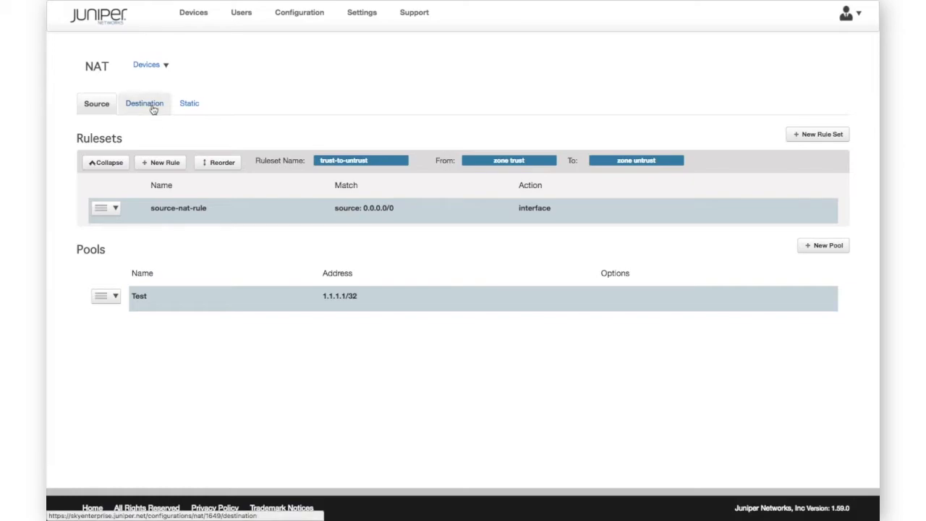
{"action": "left_click", "coordinate": [144, 103]}
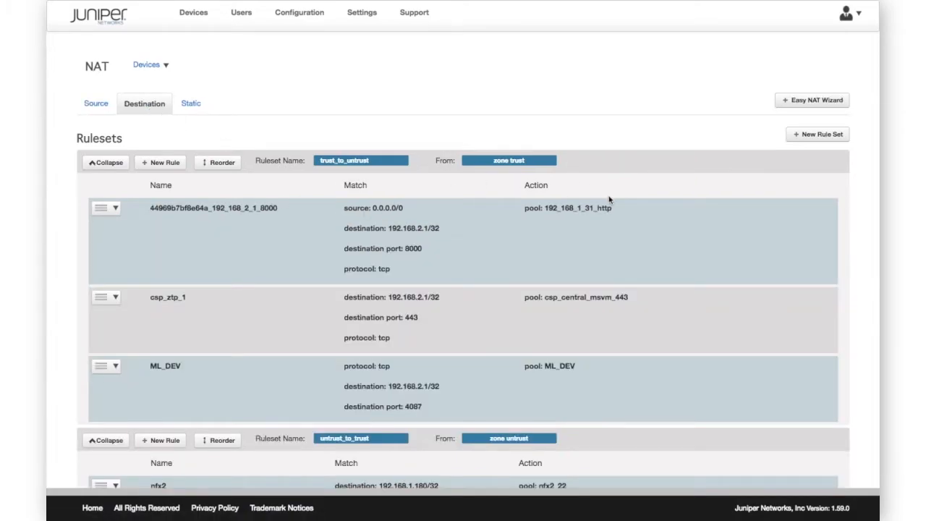
{"action": "mouse_move", "coordinate": [812, 101]}
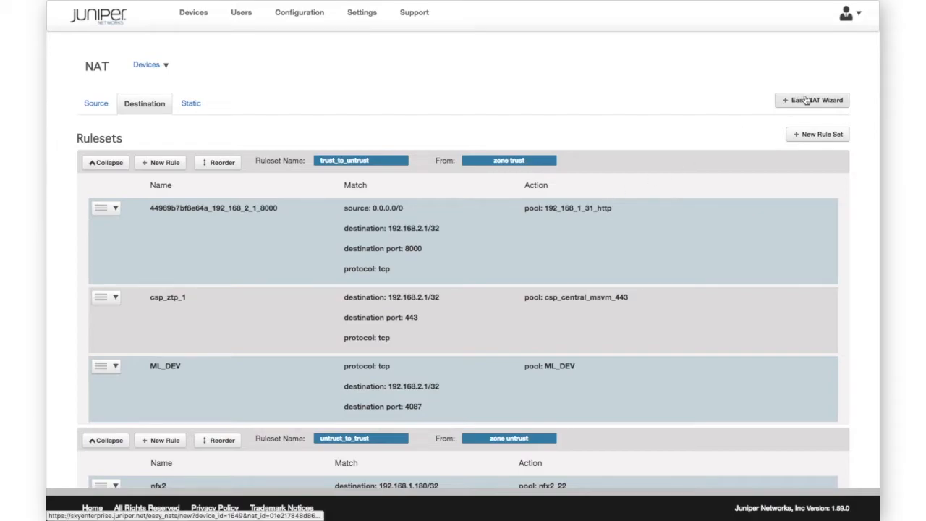
{"action": "left_click", "coordinate": [817, 99]}
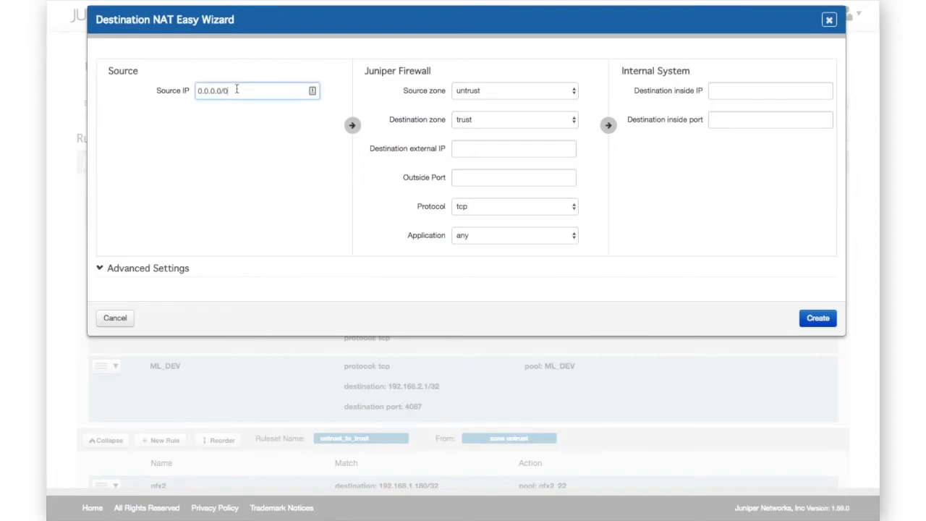
{"action": "left_click", "coordinate": [514, 90]}
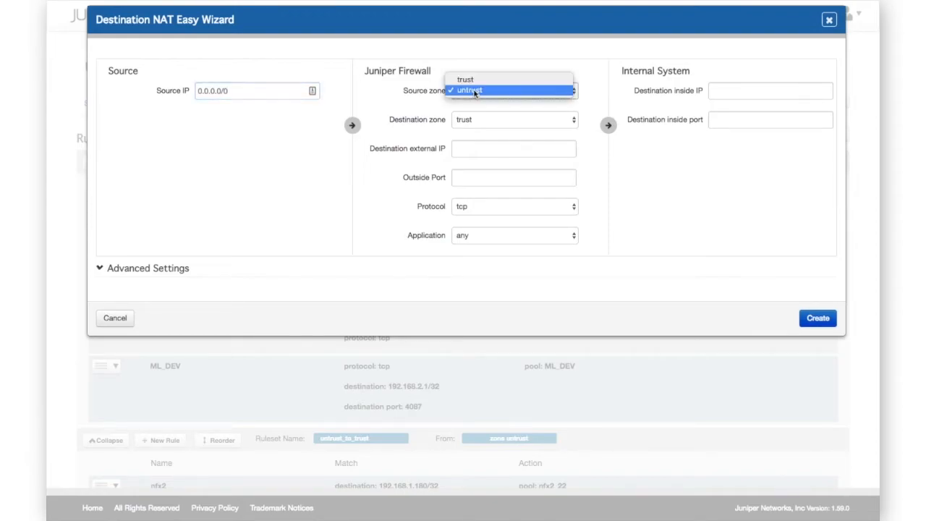
{"action": "left_click", "coordinate": [475, 90]}
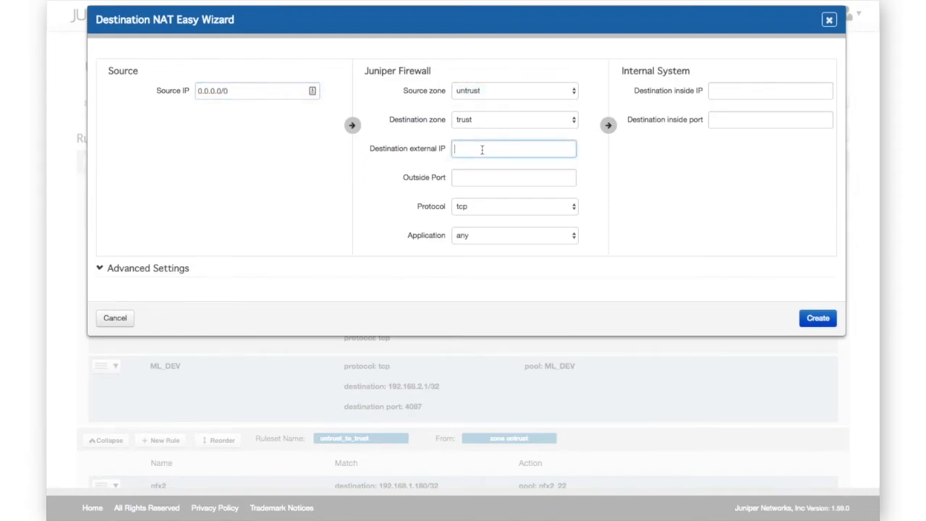
{"action": "left_click", "coordinate": [514, 206]}
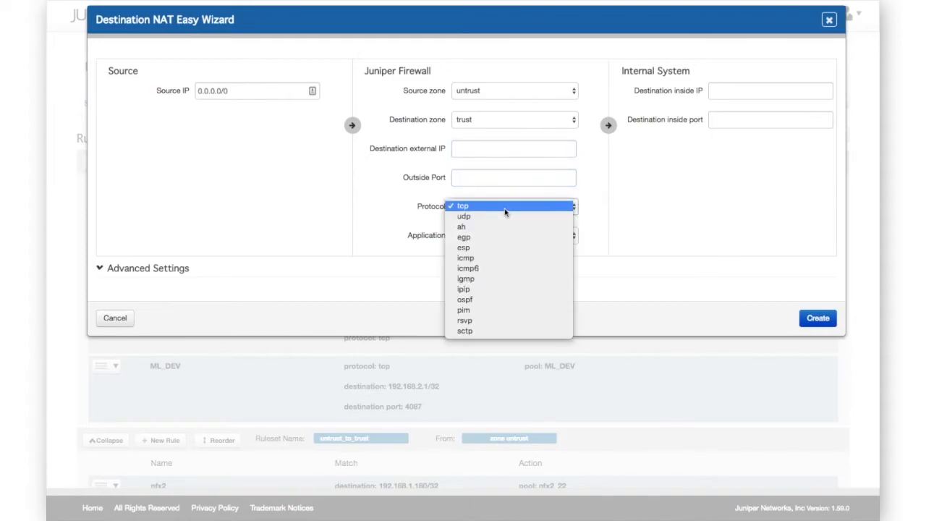
{"action": "left_click", "coordinate": [462, 206]}
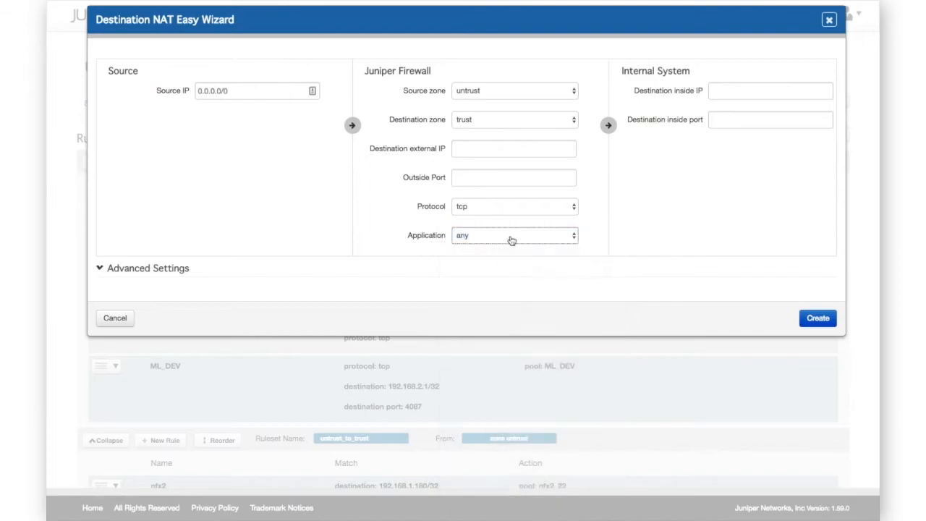
{"action": "left_click", "coordinate": [769, 91]}
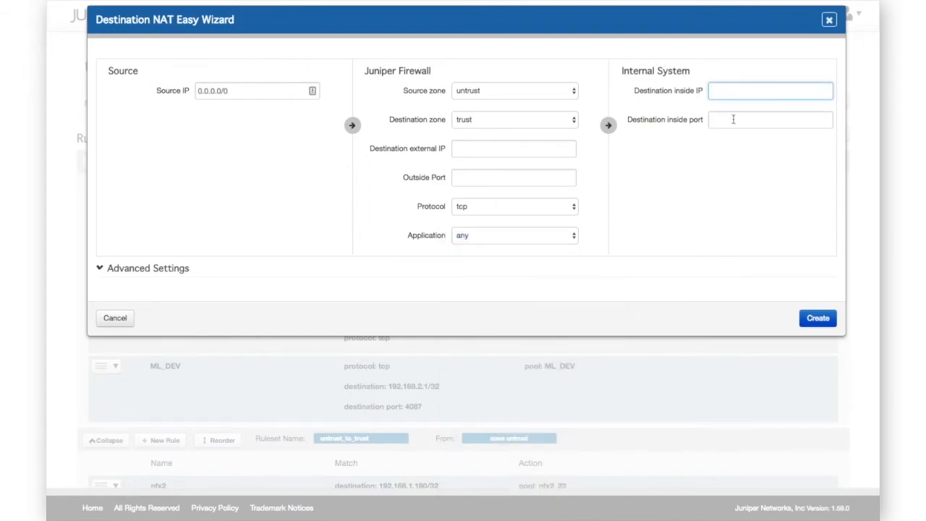
{"action": "left_click", "coordinate": [772, 120]}
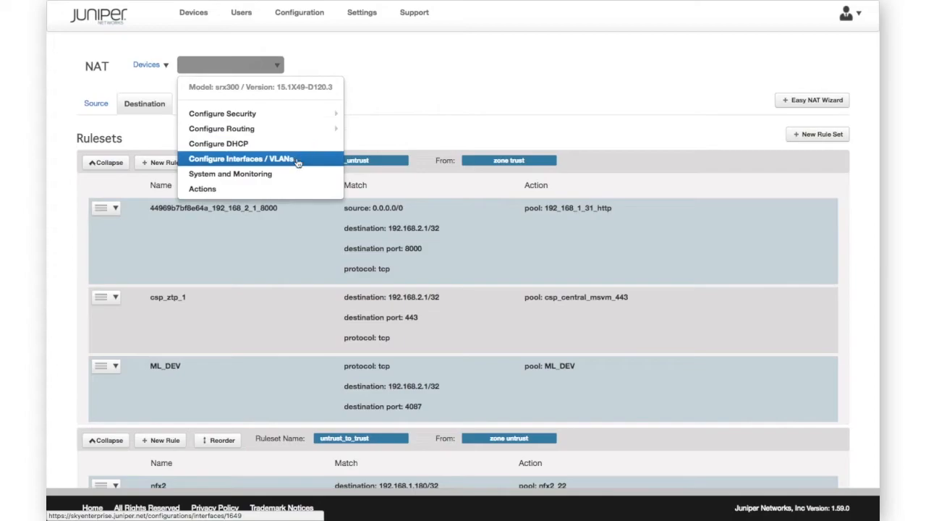
- Show the Interfaces / VLANs page and inspect, then dismiss, the ge-0/0/1 action menu
{"action": "left_click", "coordinate": [240, 159]}
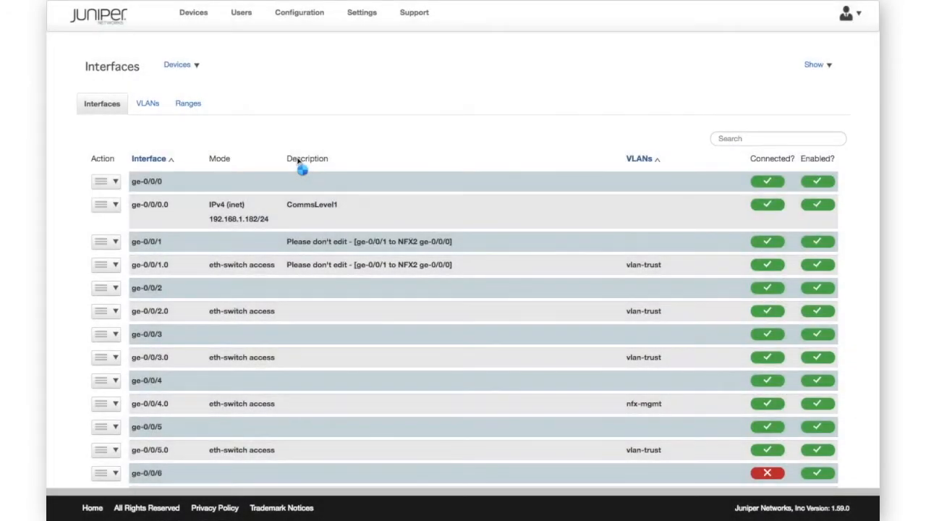
{"action": "scroll", "scroll_direction": "down", "scroll_amount": 3}
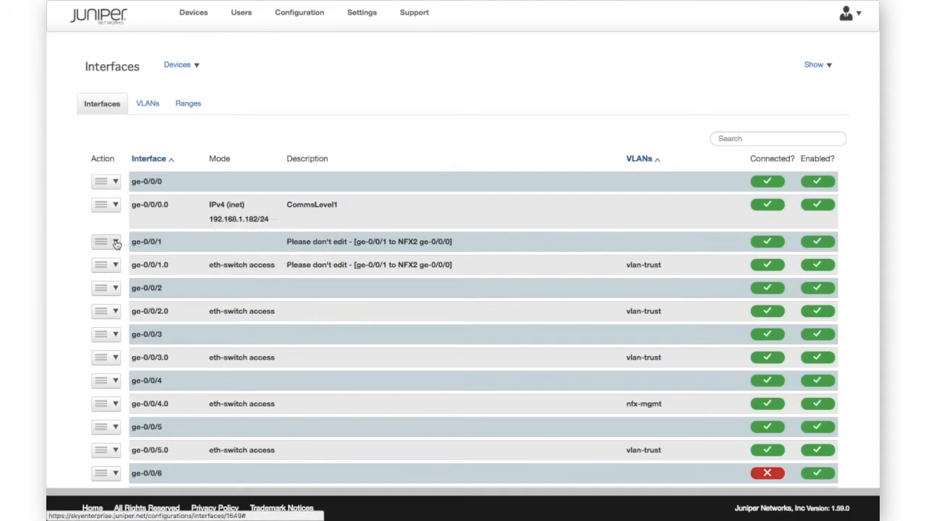
{"action": "left_click", "coordinate": [114, 242]}
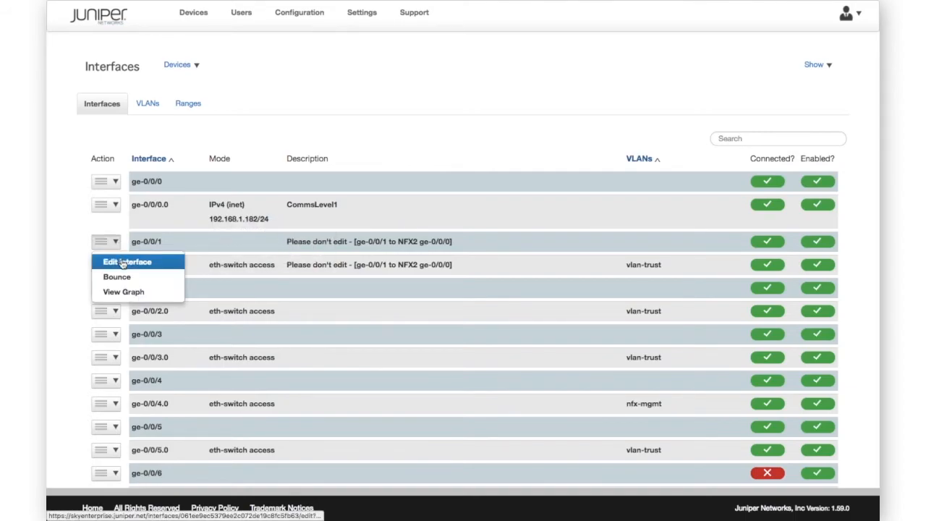
{"action": "mouse_move", "coordinate": [148, 292]}
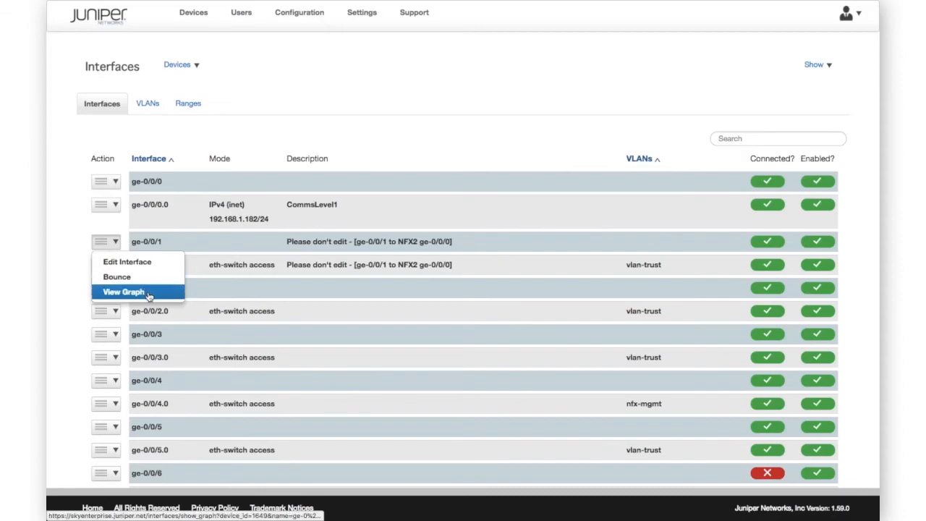
{"action": "left_click", "coordinate": [123, 291]}
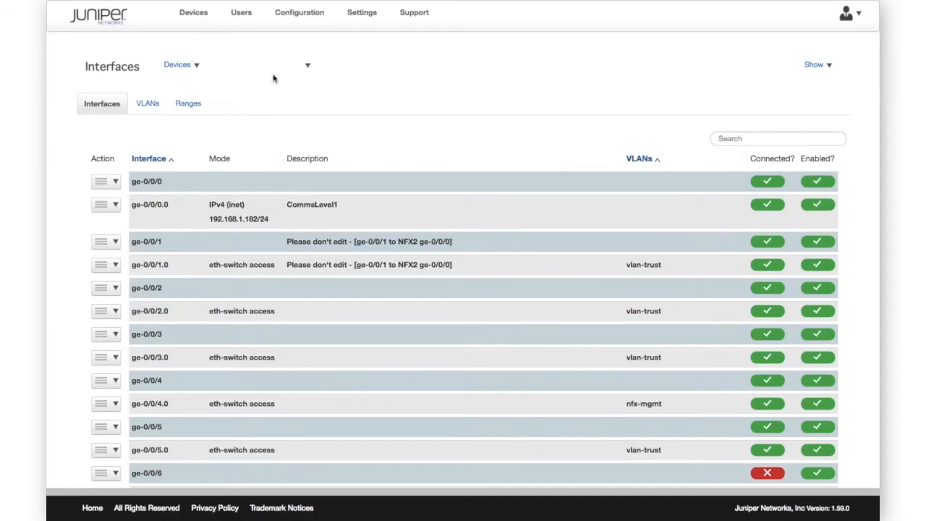
{"action": "left_click", "coordinate": [260, 64]}
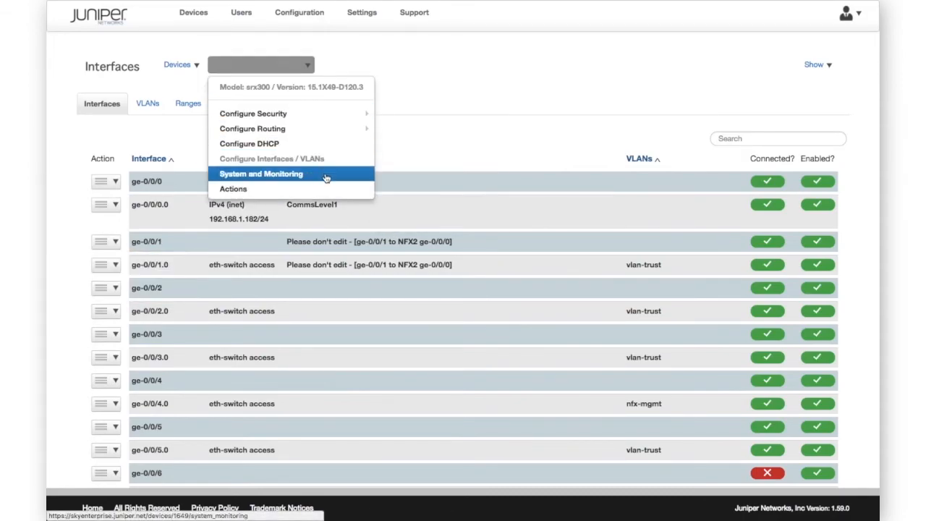
- Draft a new packet capture for source 8.8.8.8/32, then close it without creating it
{"action": "left_click", "coordinate": [261, 173]}
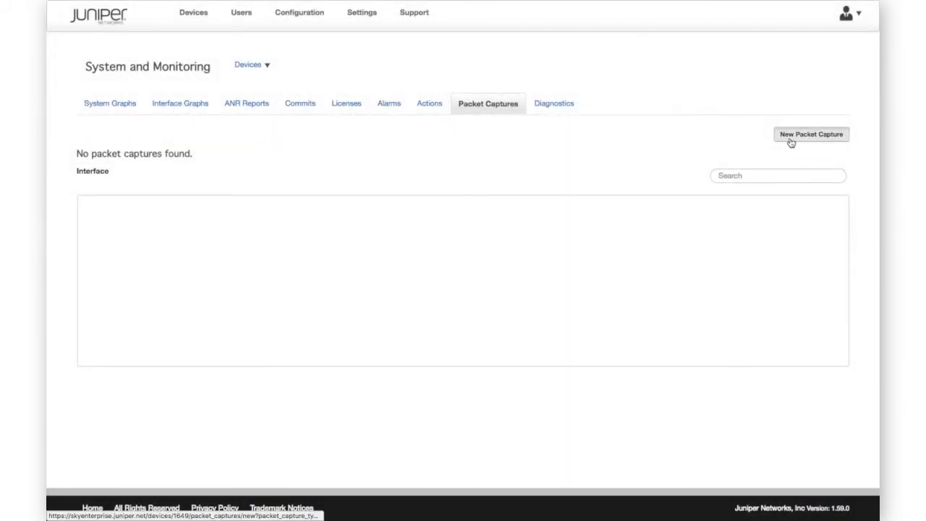
{"action": "left_click", "coordinate": [817, 135]}
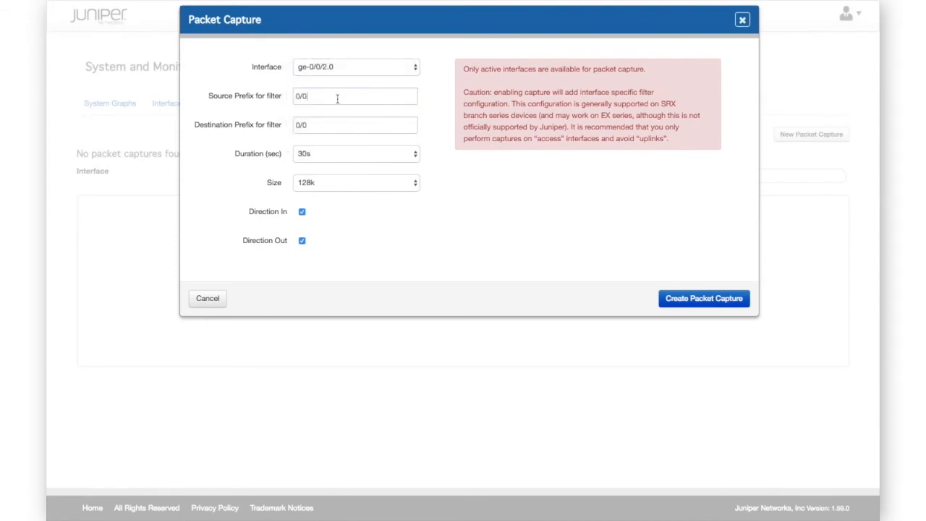
{"action": "type", "text": "8.8.8.8/32"}
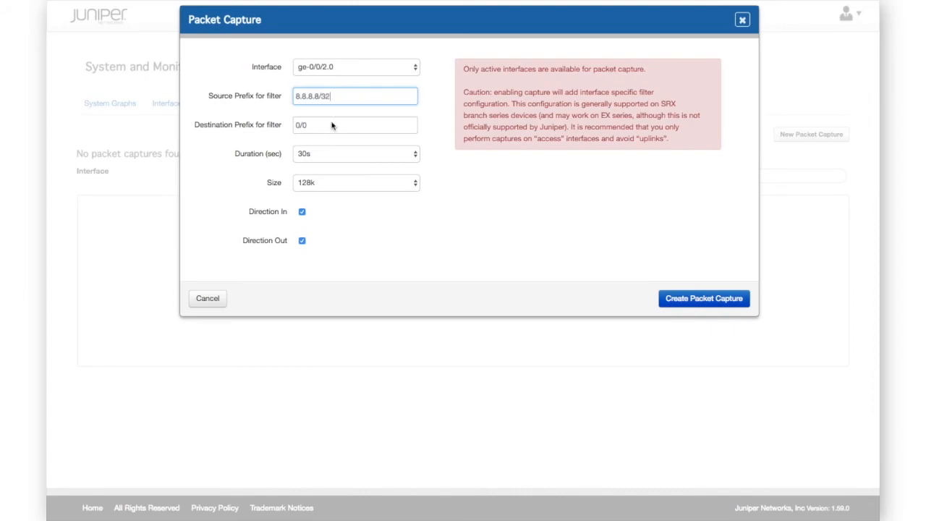
{"action": "left_click", "coordinate": [355, 153]}
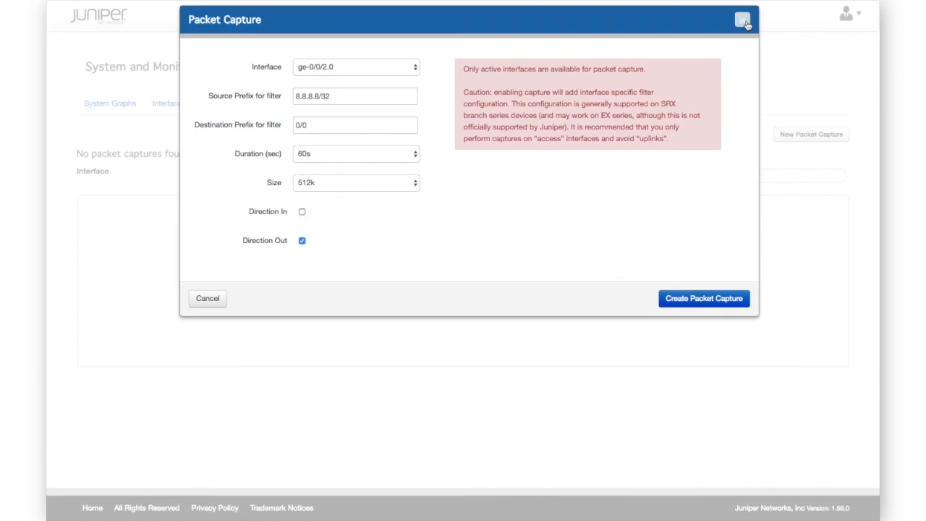
{"action": "left_click", "coordinate": [740, 22]}
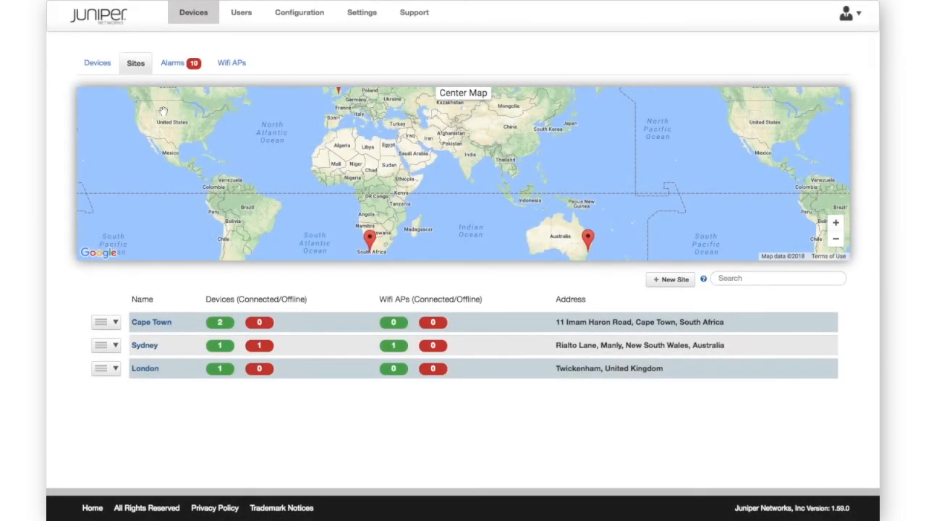